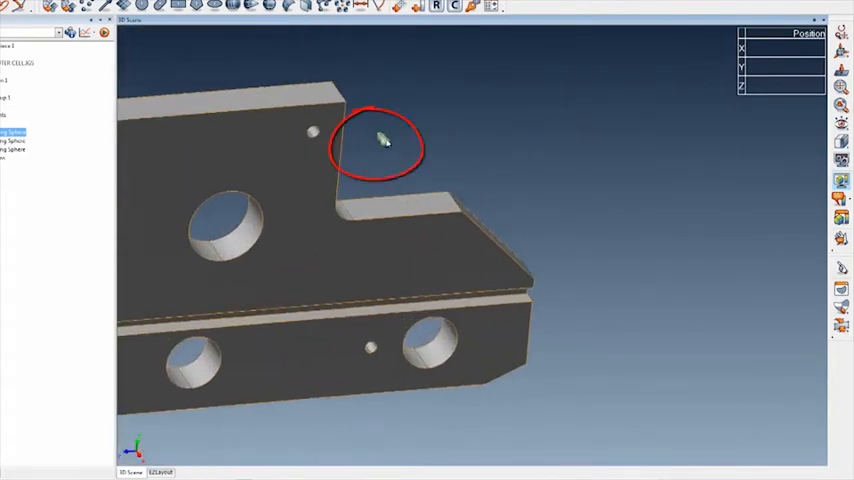
Step: Select the three Tooling Sphere features and start a feature-based Center Points alignment
left_click_drag(380, 140, 445, 140)
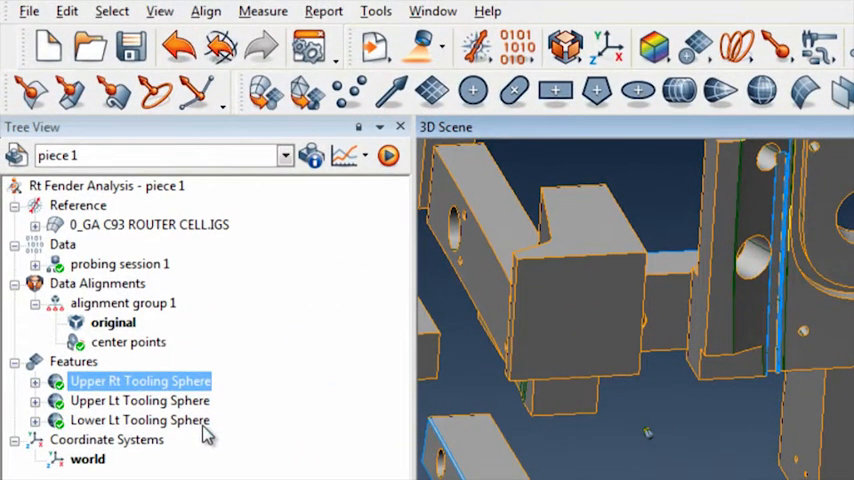
left_click(140, 419)
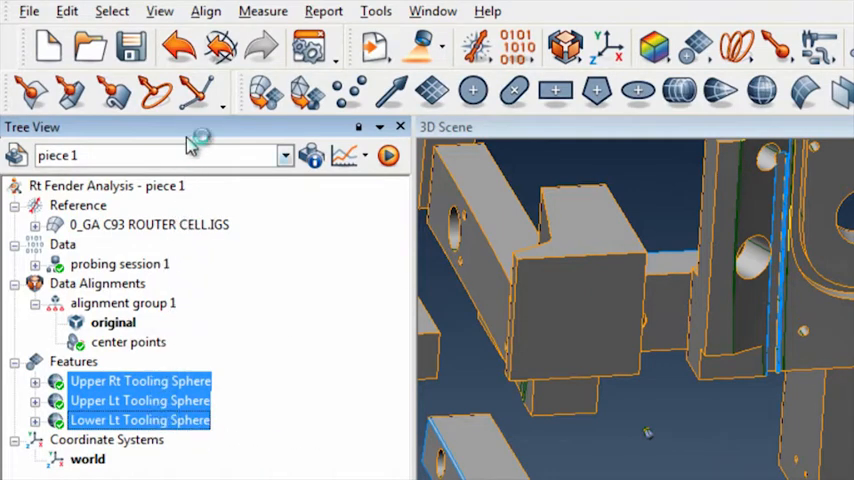
left_click(205, 11)
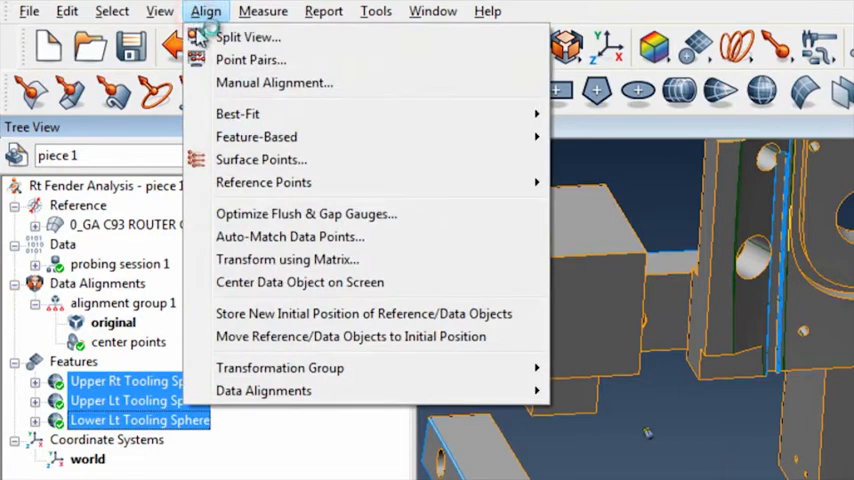
mouse_move(256, 137)
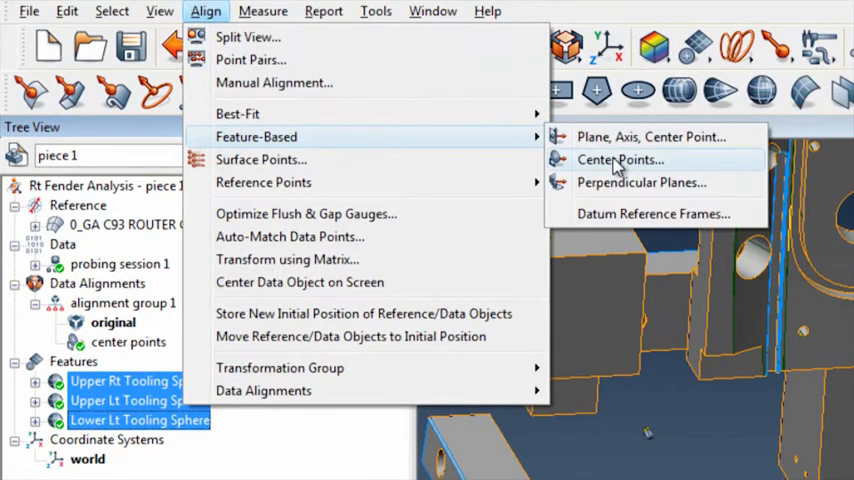
left_click(619, 159)
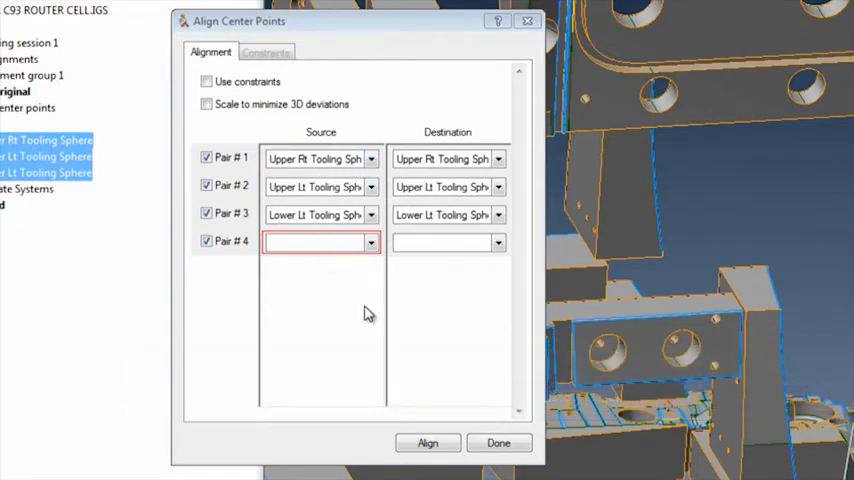
mouse_move(363, 309)
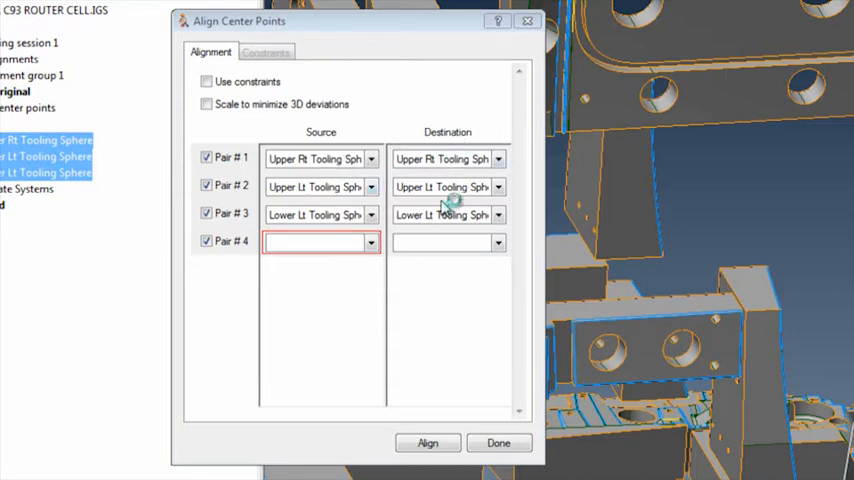
Step: Align the measured data on the three sphere centre pairs and close the dialog
left_click(427, 442)
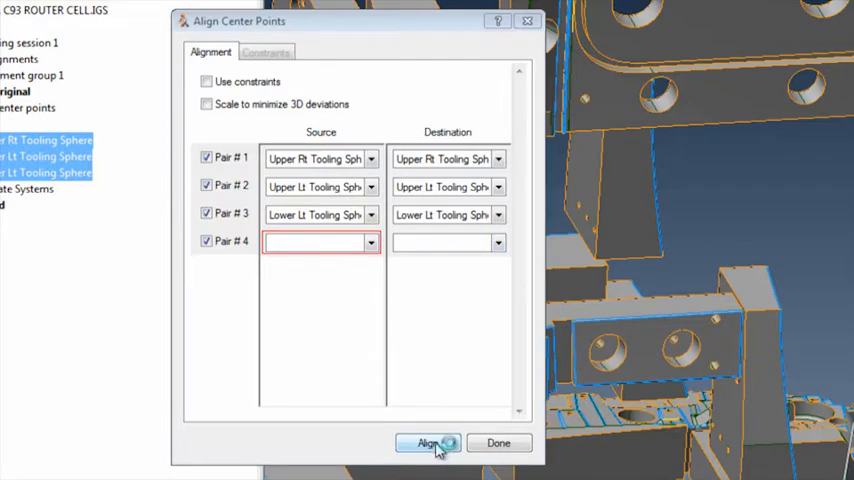
left_click(427, 443)
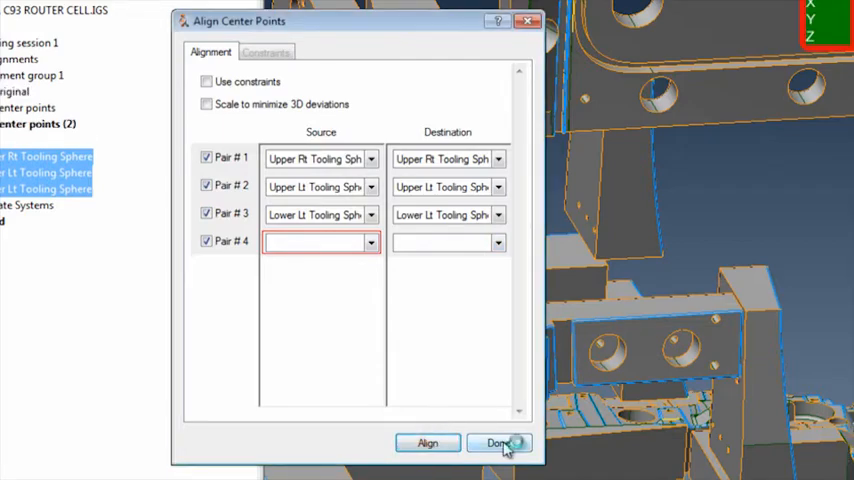
left_click(500, 443)
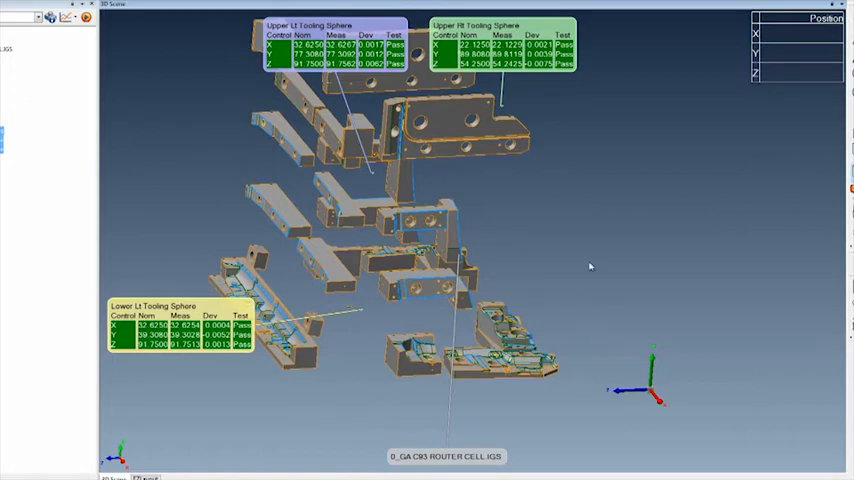
mouse_move(313, 288)
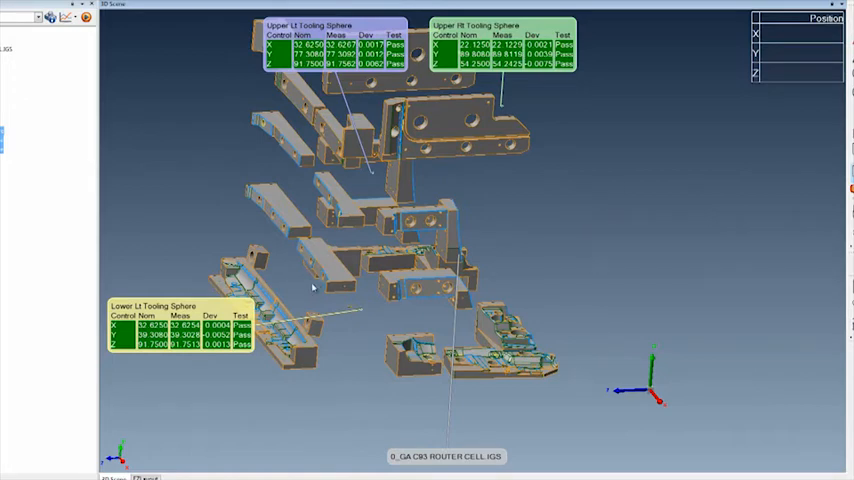
mouse_move(217, 353)
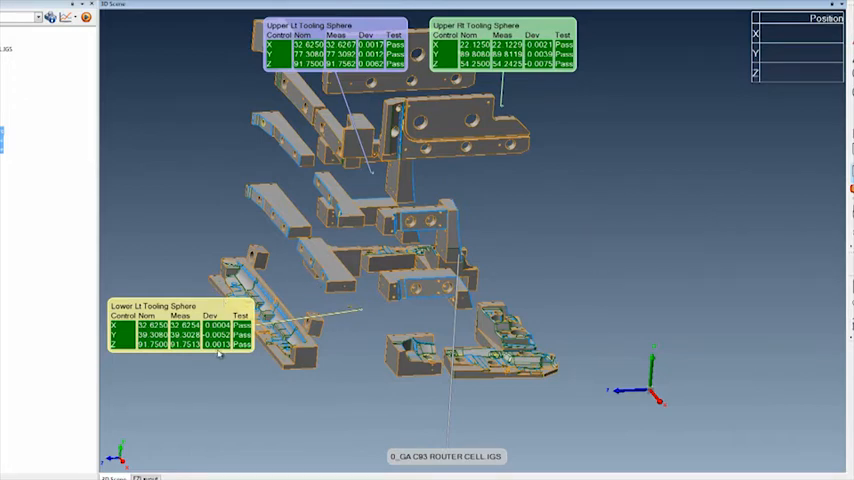